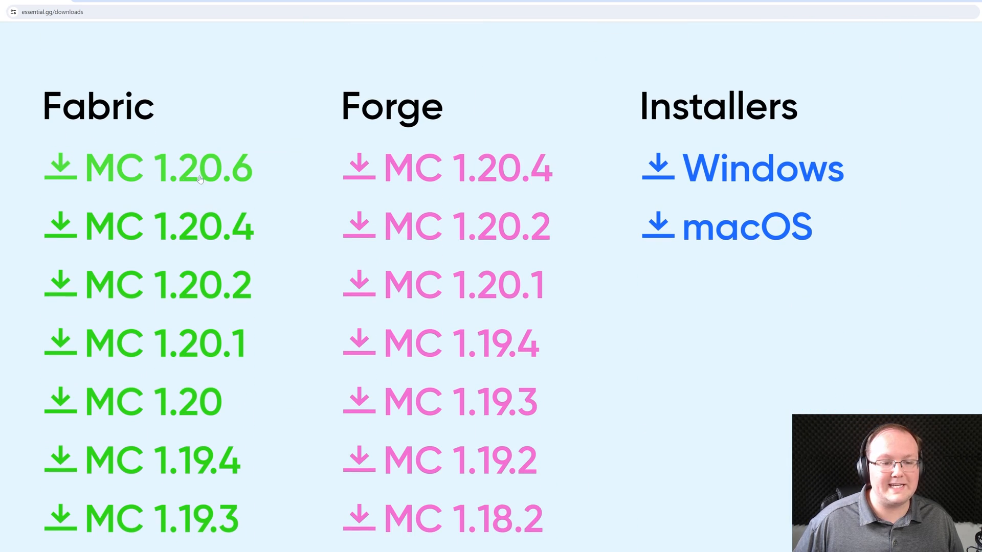
{"action": "mouse_move", "coordinate": [152, 161]}
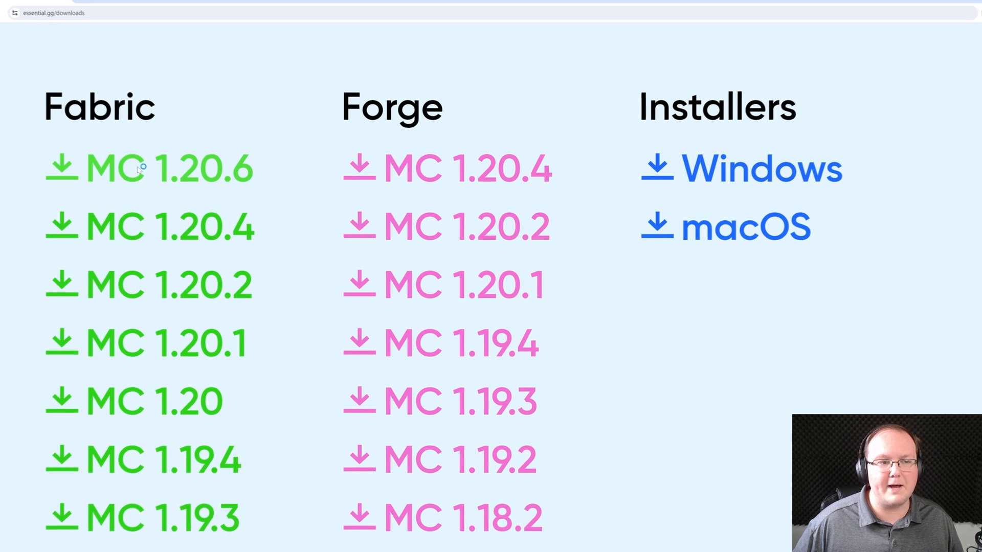
Download the Essential mod jar for Fabric on Minecraft 1.20.6 from the Essential downloads page
{"action": "left_click", "coordinate": [138, 169]}
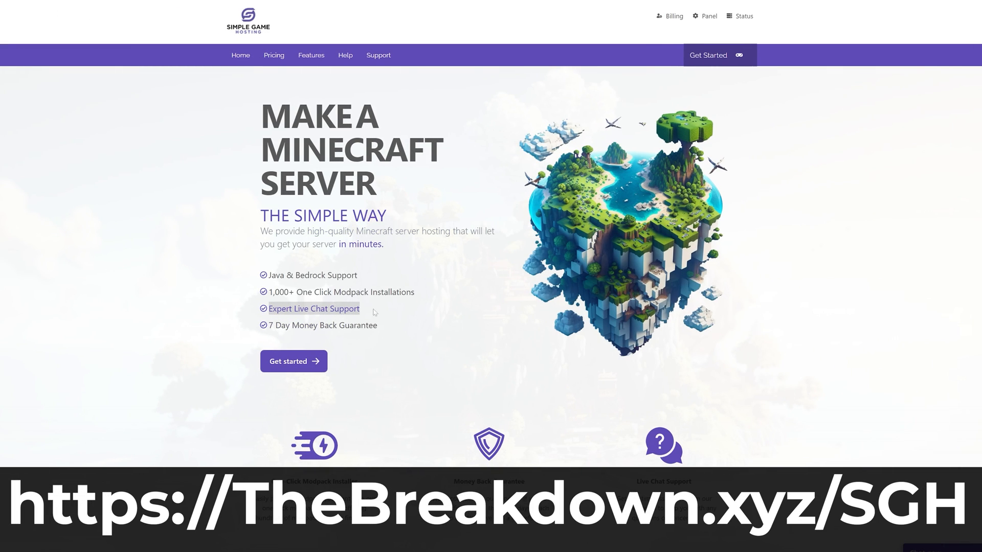
{"action": "scroll", "scroll_direction": "down", "scroll_amount": 3}
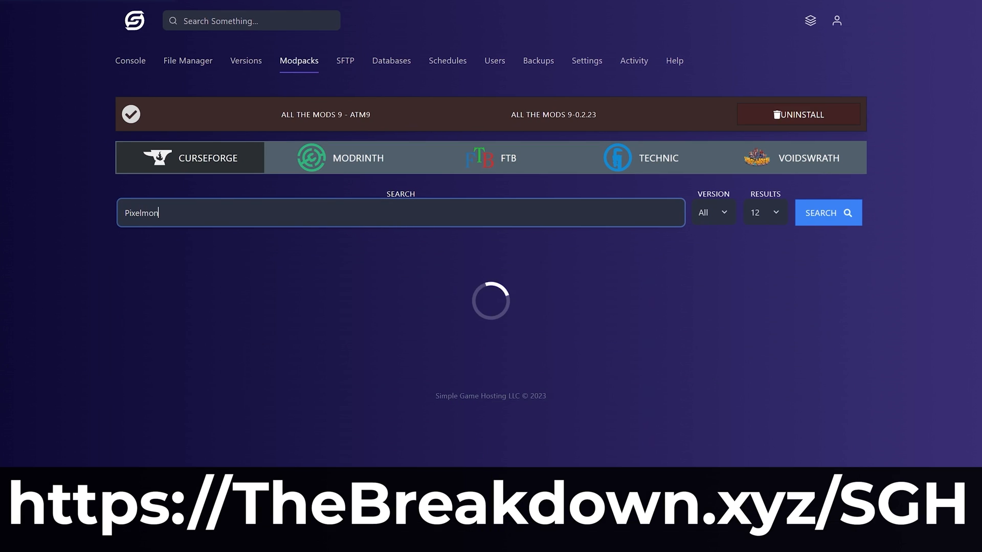
{"action": "left_click", "coordinate": [828, 213]}
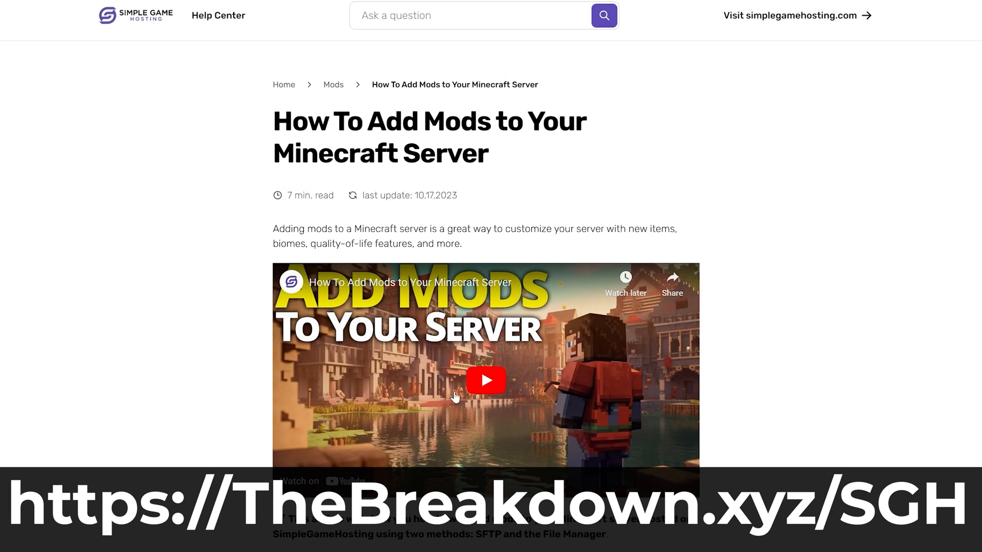
{"action": "scroll", "scroll_direction": "down", "scroll_amount": 3}
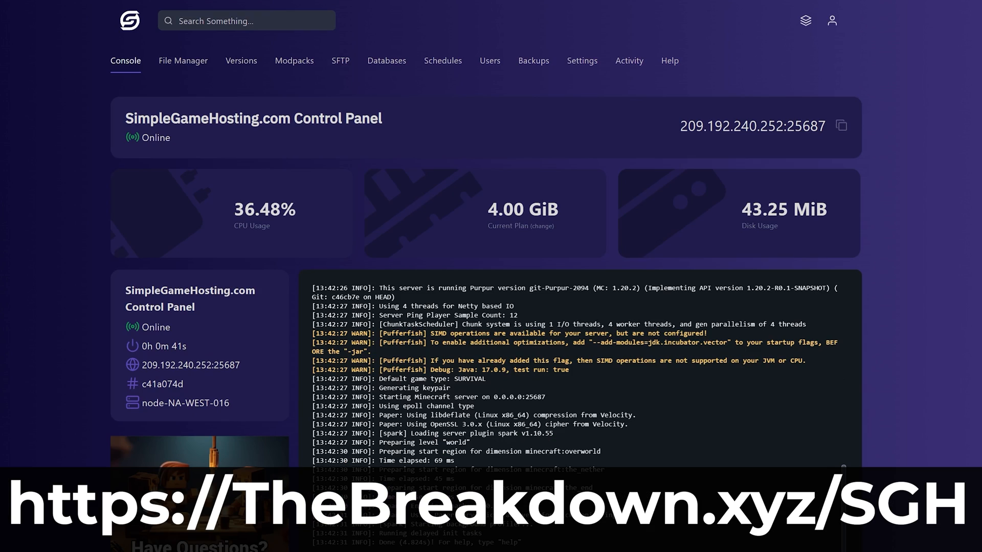
{"action": "mouse_move", "coordinate": [259, 257]}
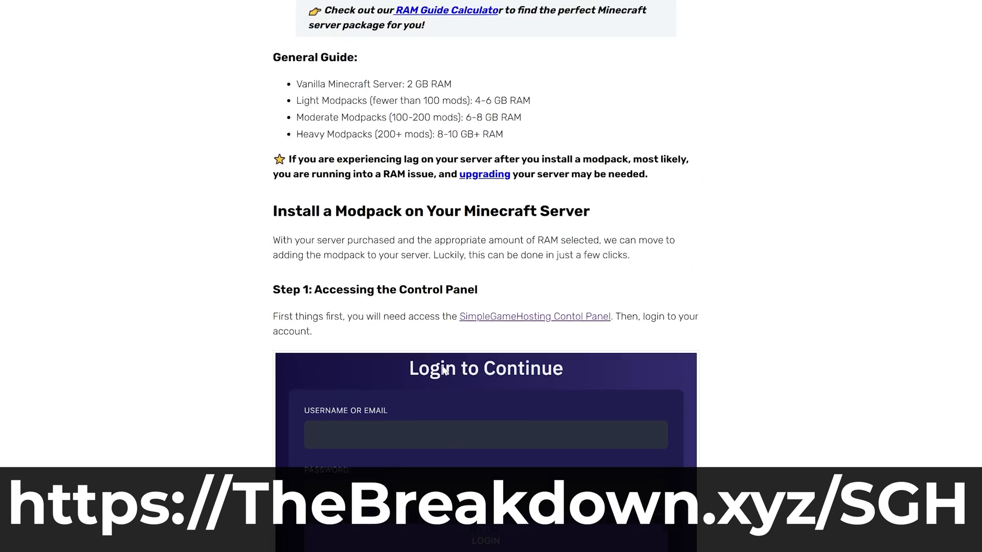
{"action": "scroll", "scroll_direction": "down", "scroll_amount": 3}
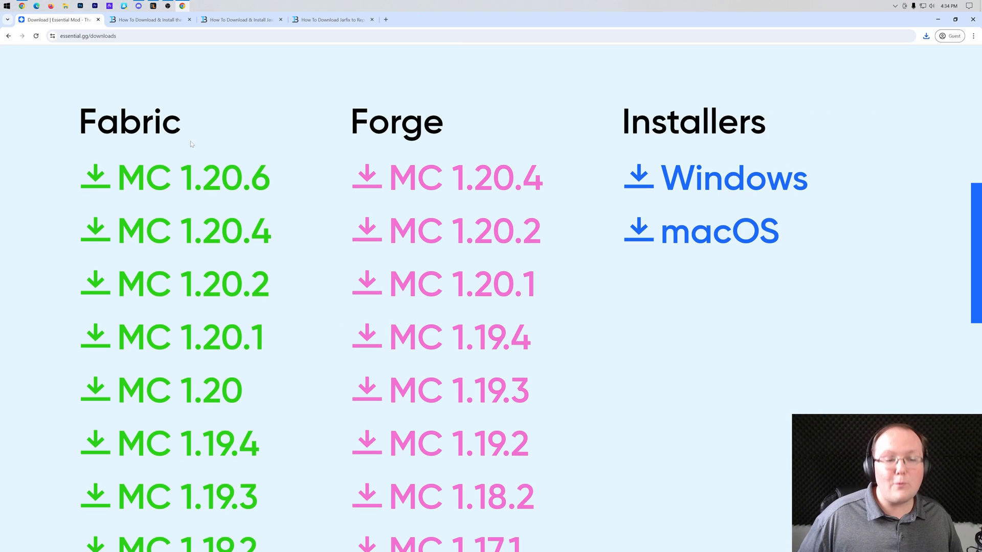
Download the Fabric installer universal jar from the Fabric page and save it
{"action": "left_click", "coordinate": [925, 37]}
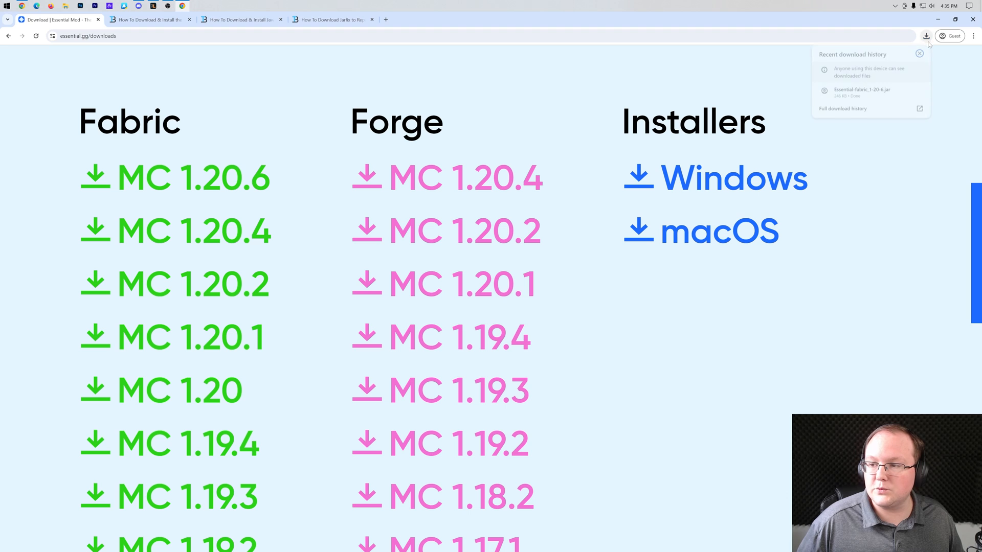
{"action": "left_click", "coordinate": [148, 20]}
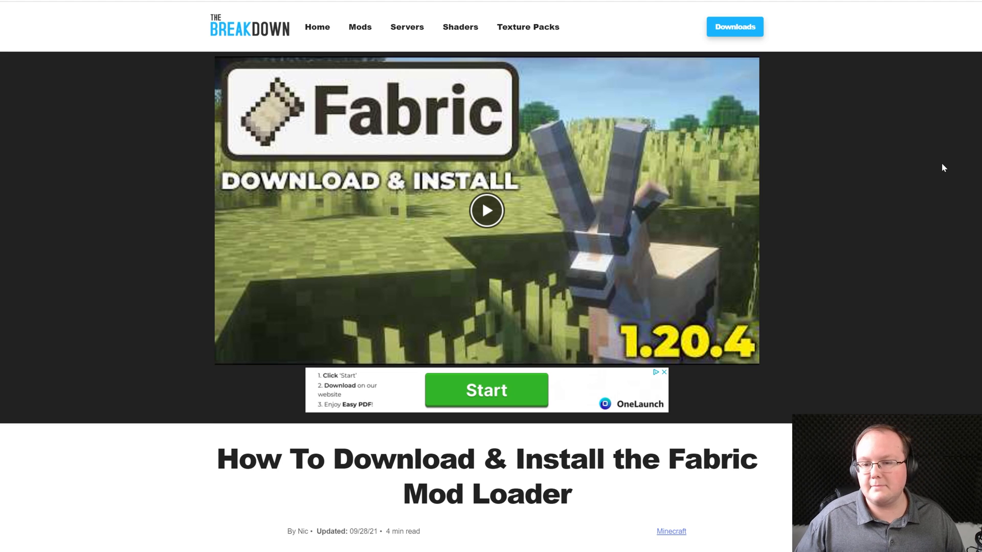
{"action": "scroll", "scroll_direction": "down", "scroll_amount": 3}
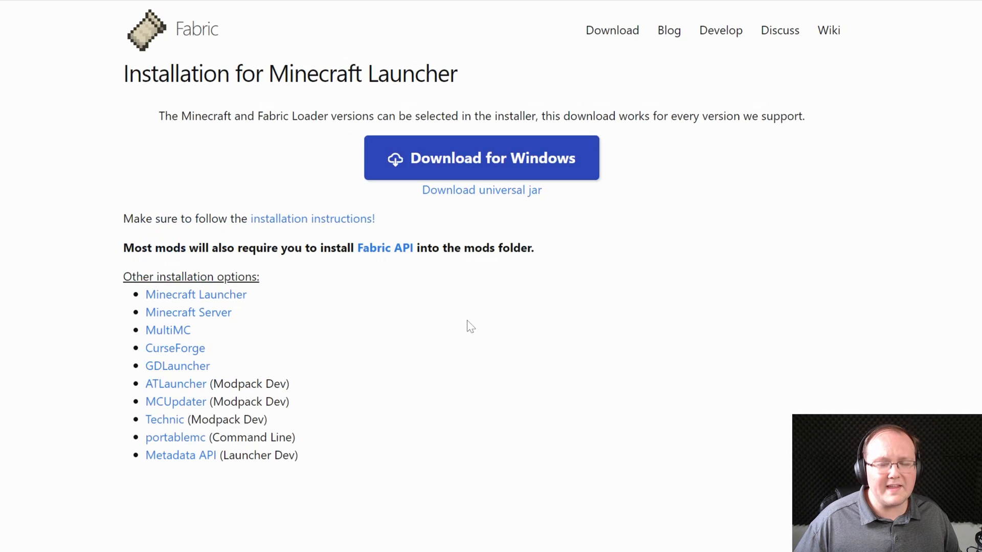
{"action": "mouse_move", "coordinate": [475, 205]}
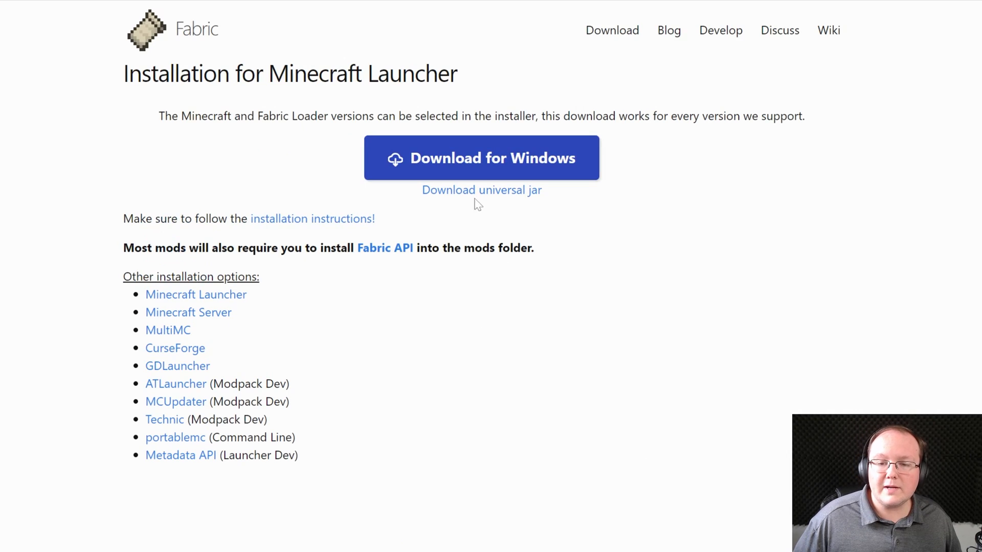
{"action": "mouse_move", "coordinate": [485, 203]}
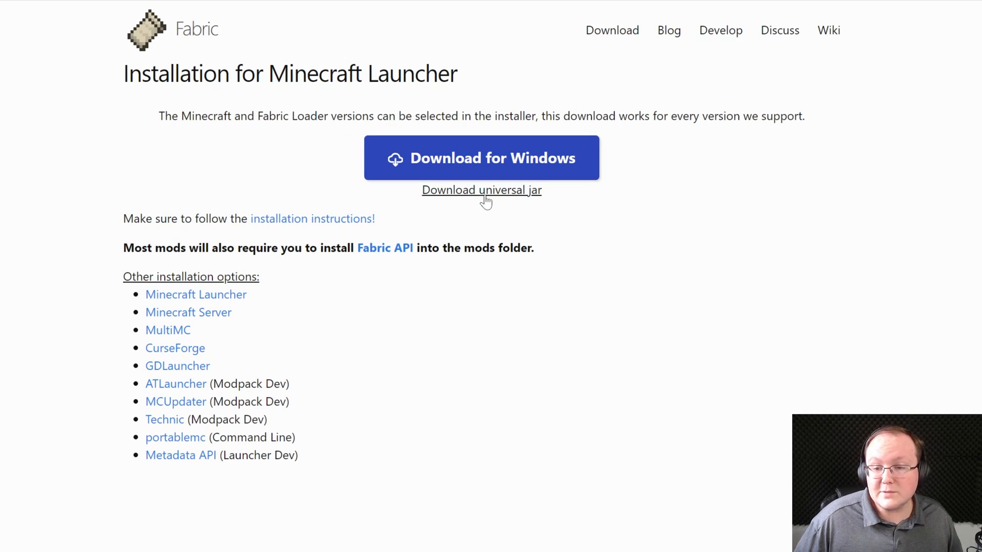
{"action": "left_click", "coordinate": [481, 191]}
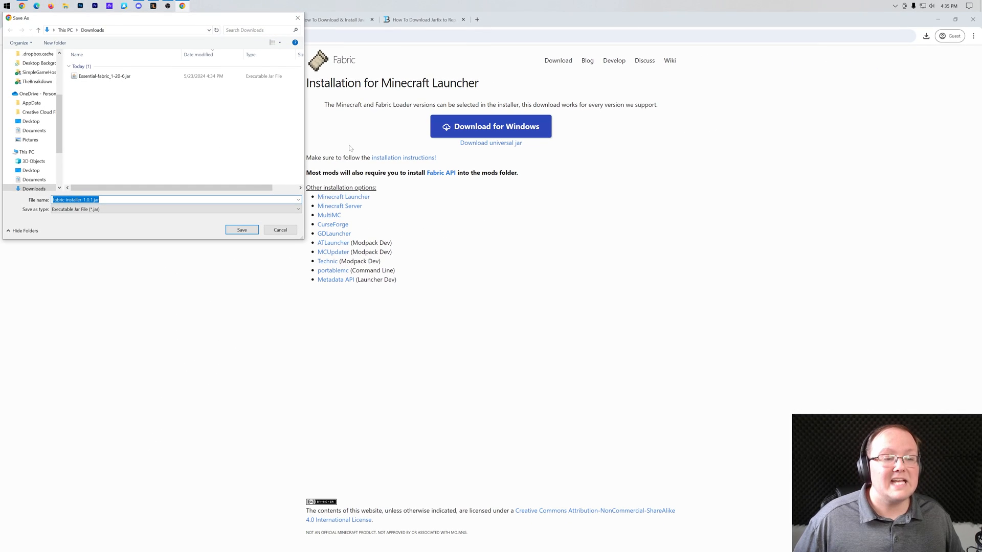
{"action": "mouse_move", "coordinate": [145, 119]}
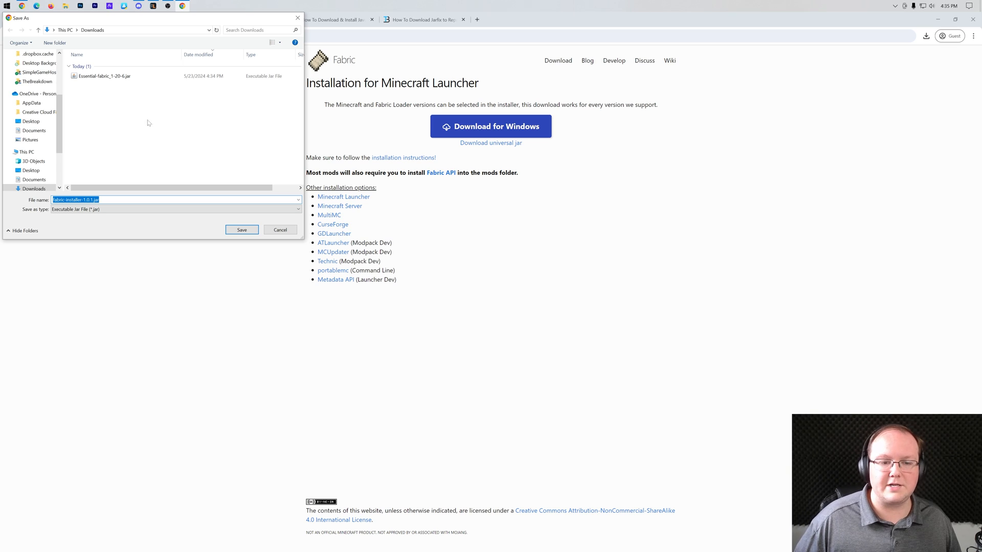
{"action": "left_click", "coordinate": [241, 229]}
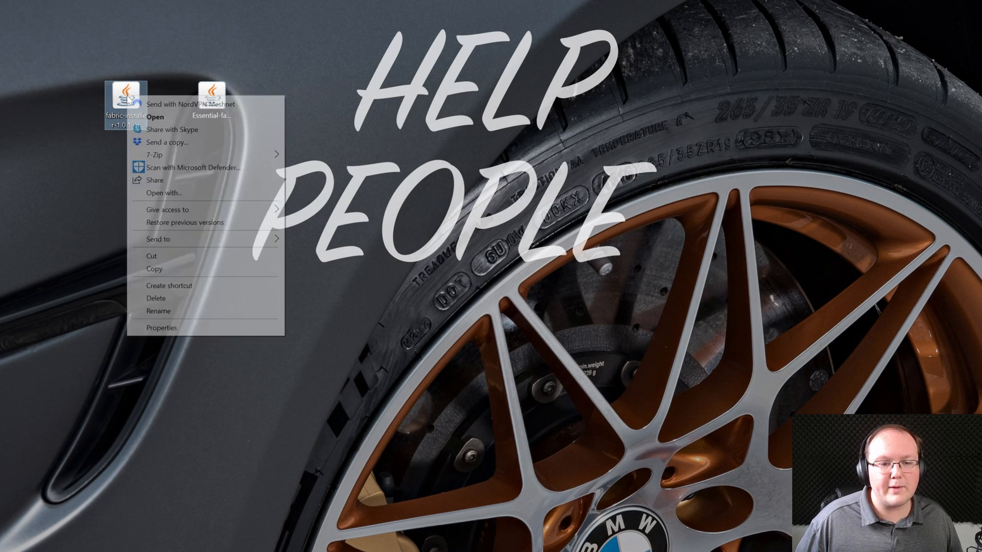
Choose Java(TM) Platform SE binary as the app to run the fabric-installer jar and confirm
{"action": "left_click", "coordinate": [164, 192]}
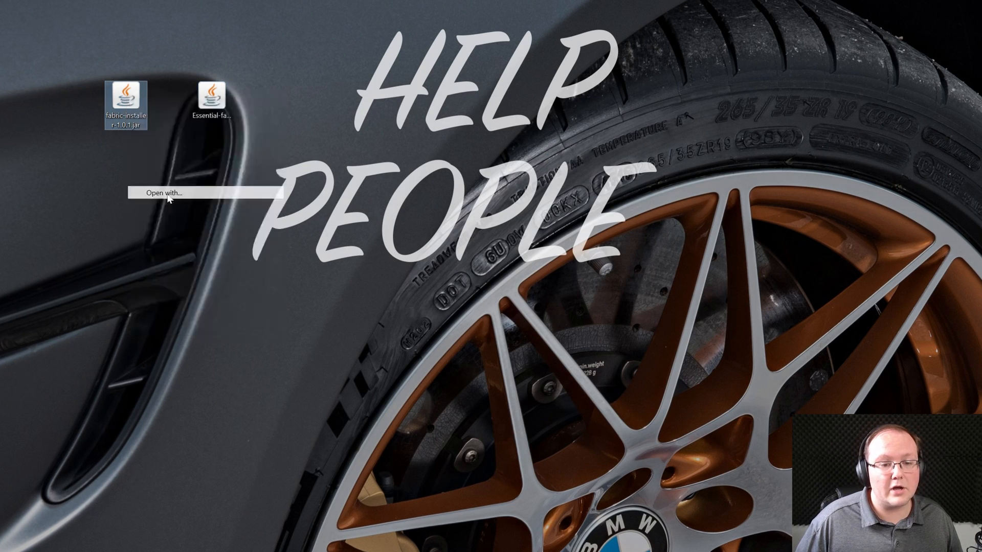
{"action": "left_click", "coordinate": [165, 192]}
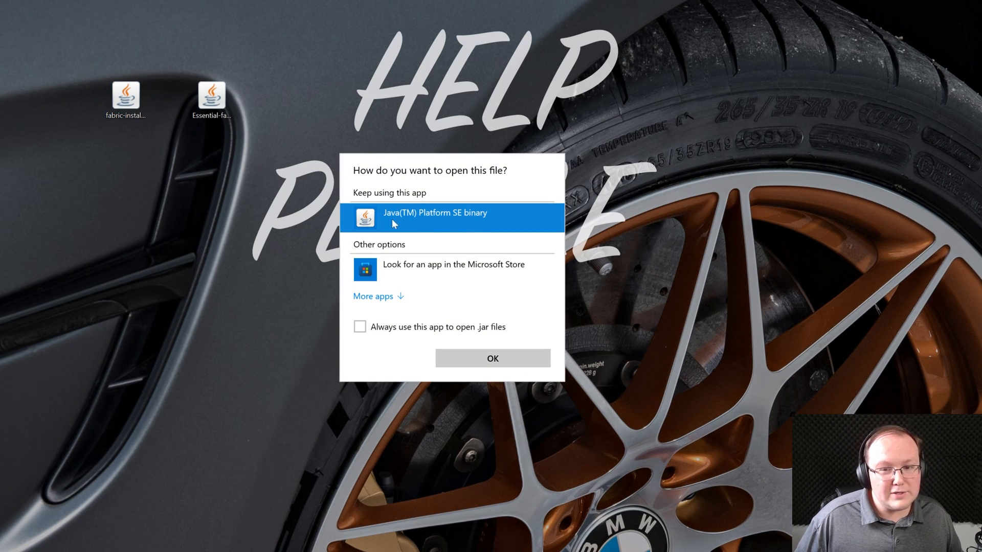
{"action": "mouse_move", "coordinate": [475, 372]}
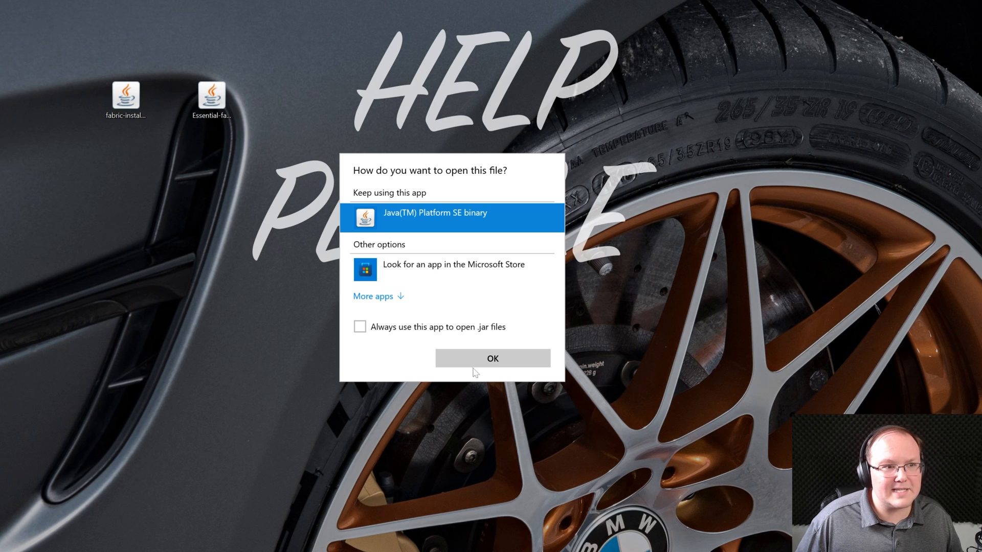
{"action": "left_click", "coordinate": [491, 358]}
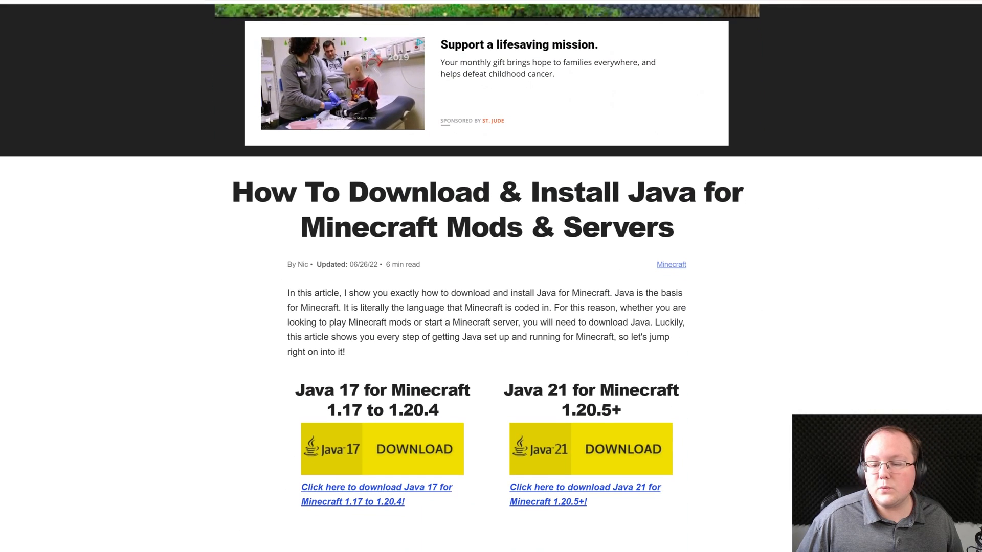
Highlight the 'Java 21 for Minecraft 1.20.5+' heading in The Breakdown's Java guide and read further down
{"action": "left_click_drag", "start_coordinate": [504, 389], "coordinate": [626, 413]}
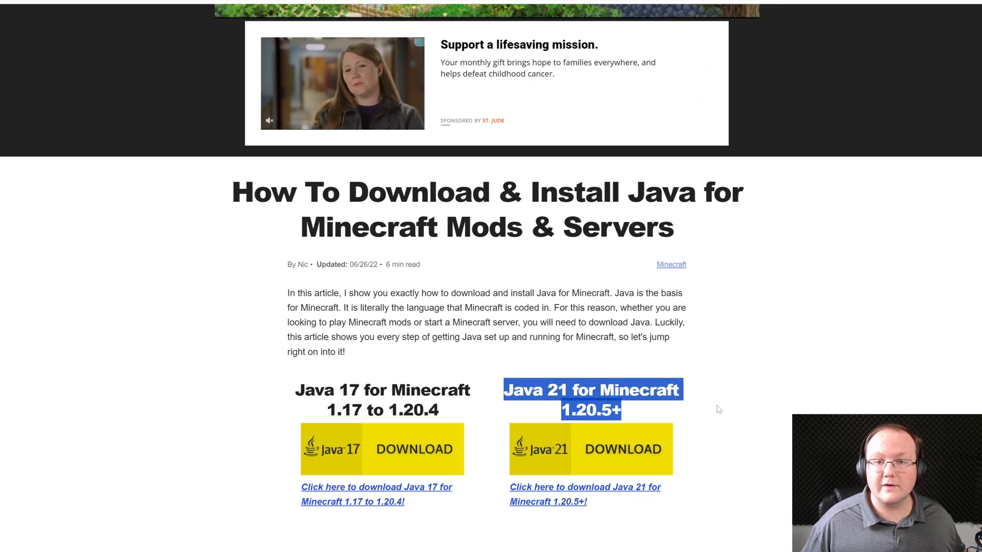
{"action": "scroll", "scroll_direction": "down", "scroll_amount": 3}
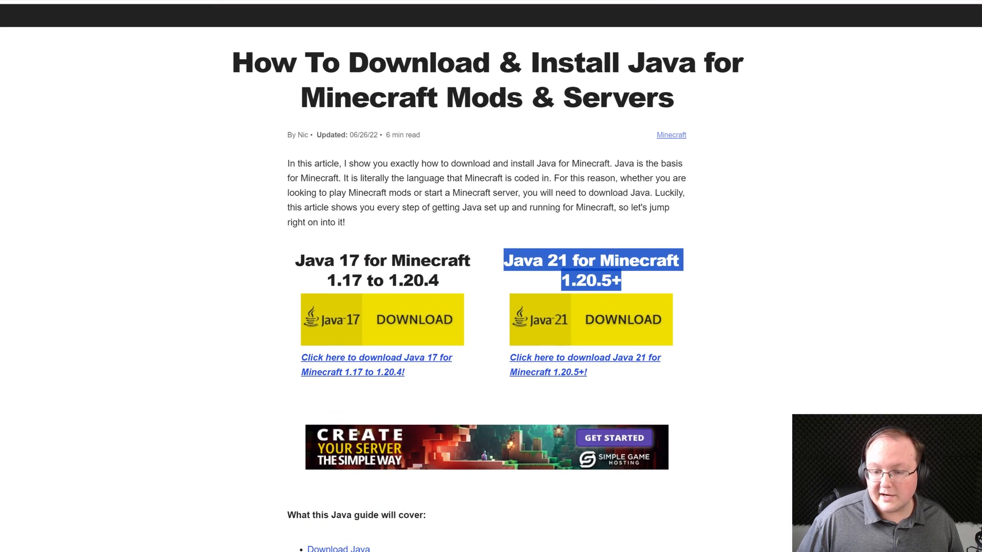
{"action": "mouse_move", "coordinate": [534, 331]}
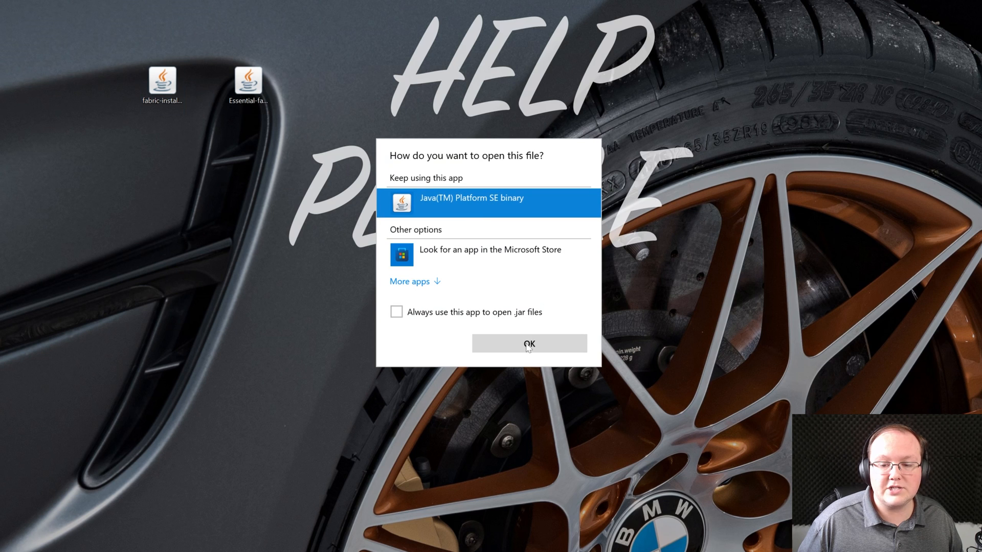
Run the installer with Java, install Fabric Loader 0.15.11 for Minecraft 1.20.6, dismiss the success popup and close it
{"action": "left_click", "coordinate": [529, 344]}
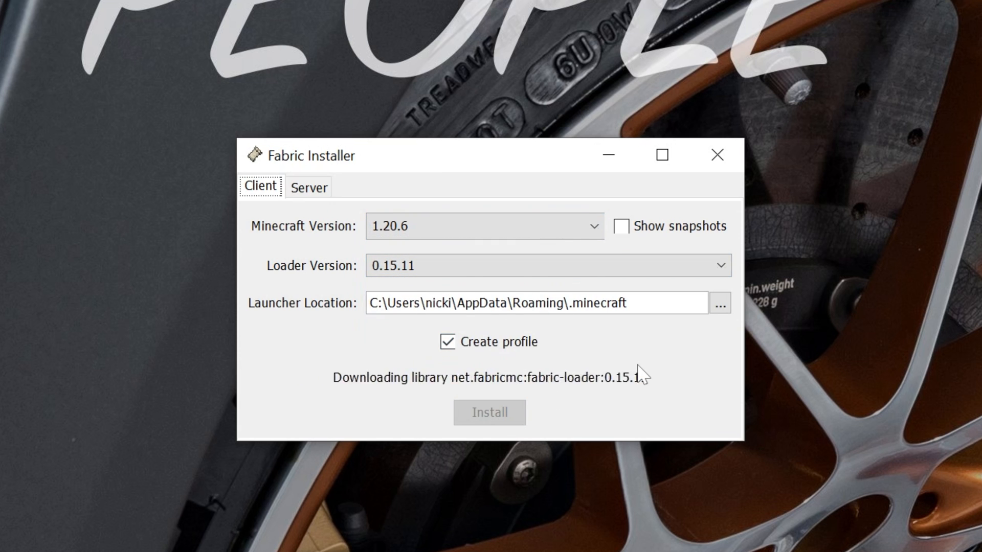
{"action": "left_click", "coordinate": [489, 412]}
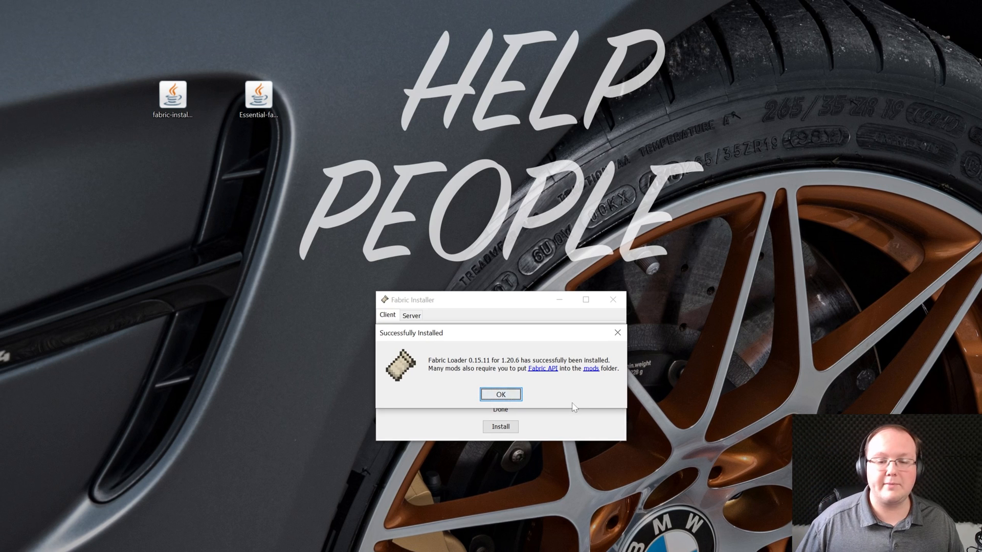
{"action": "left_click", "coordinate": [500, 394]}
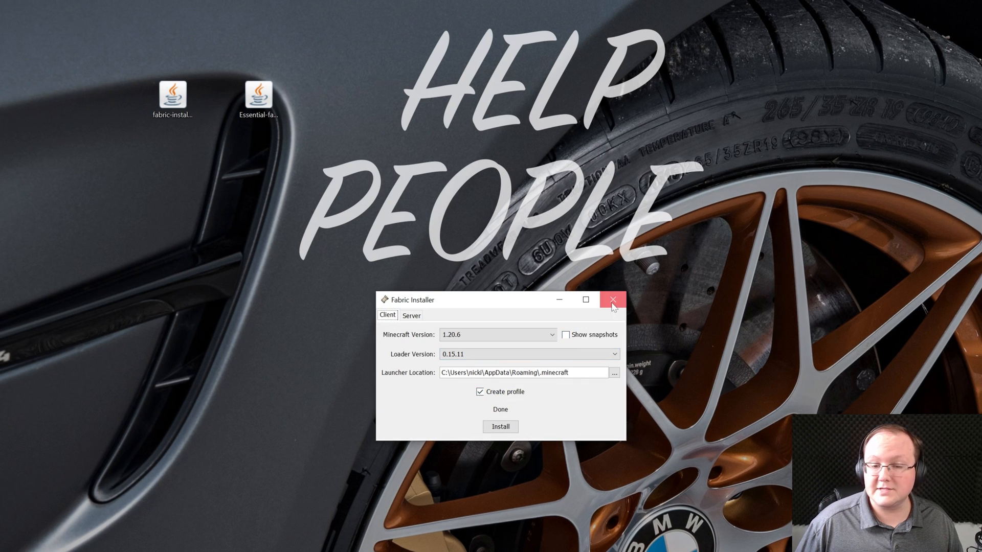
{"action": "left_click", "coordinate": [612, 300]}
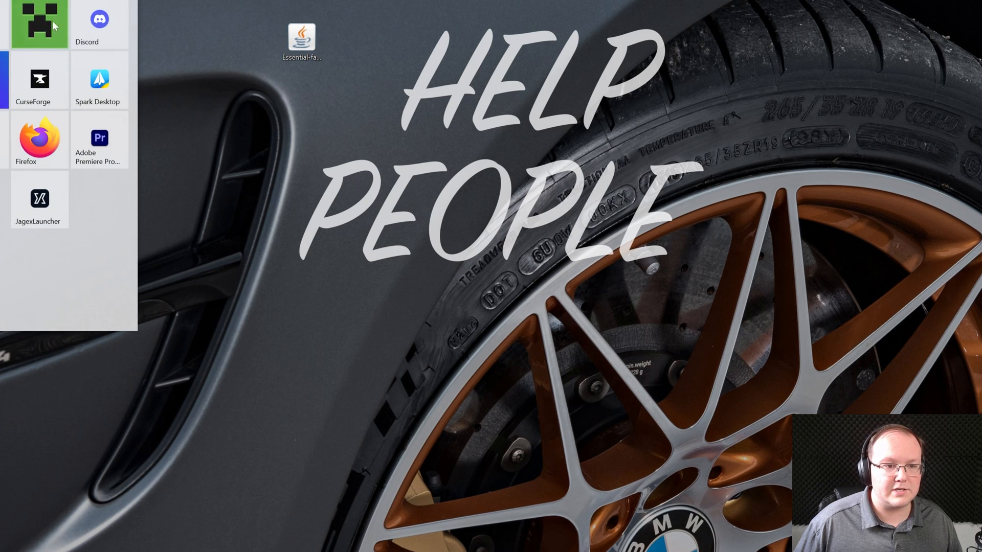
Start the Minecraft Launcher from its Start menu tile
{"action": "left_click", "coordinate": [37, 24]}
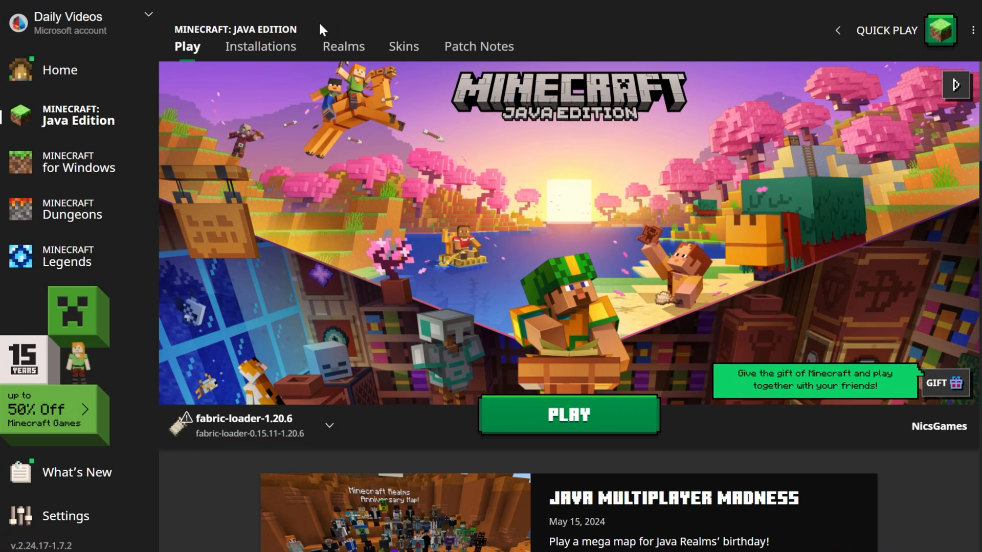
Show the Installations list and toggle Modded off and on so fabric-loader-1.20.6 appears
{"action": "left_click", "coordinate": [261, 46]}
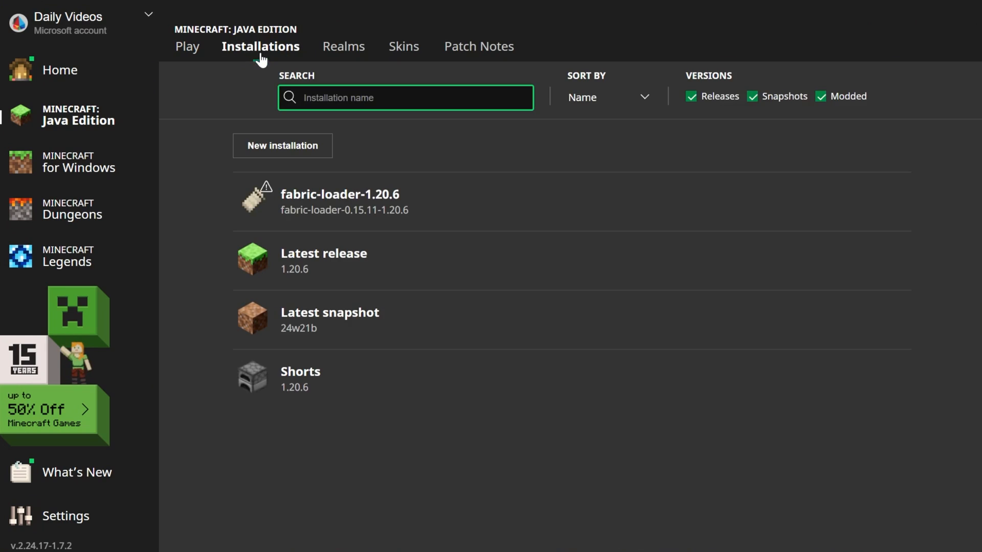
{"action": "left_click", "coordinate": [821, 96]}
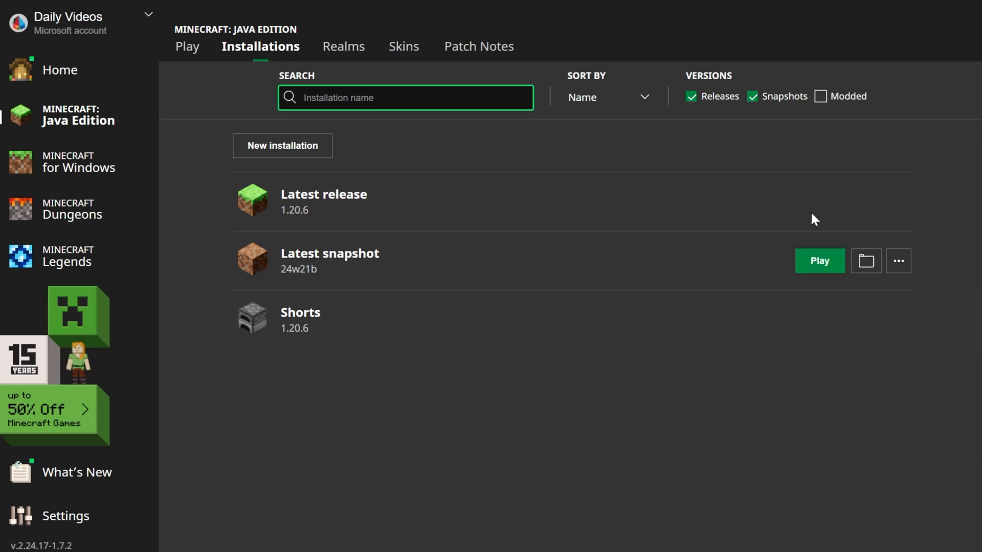
{"action": "left_click", "coordinate": [819, 96]}
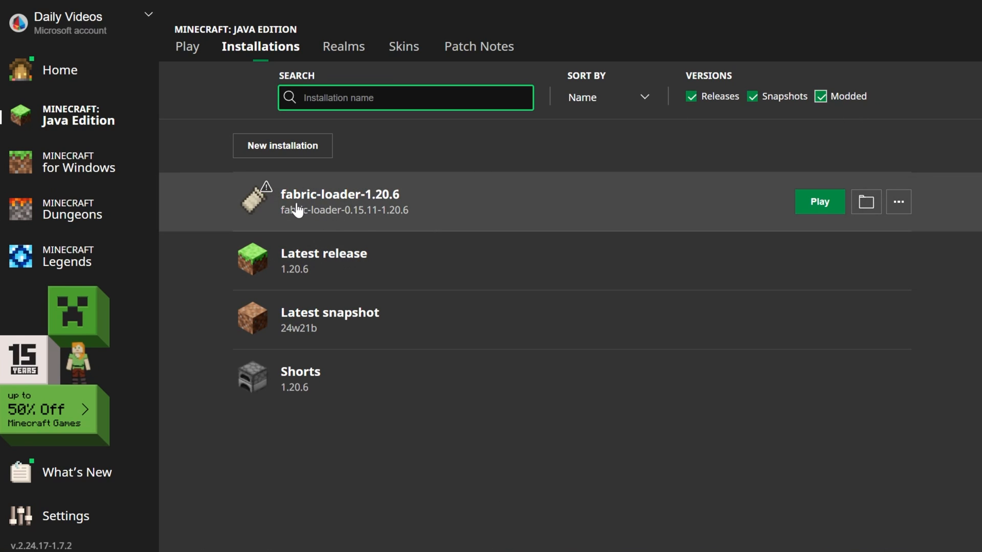
{"action": "mouse_move", "coordinate": [384, 212]}
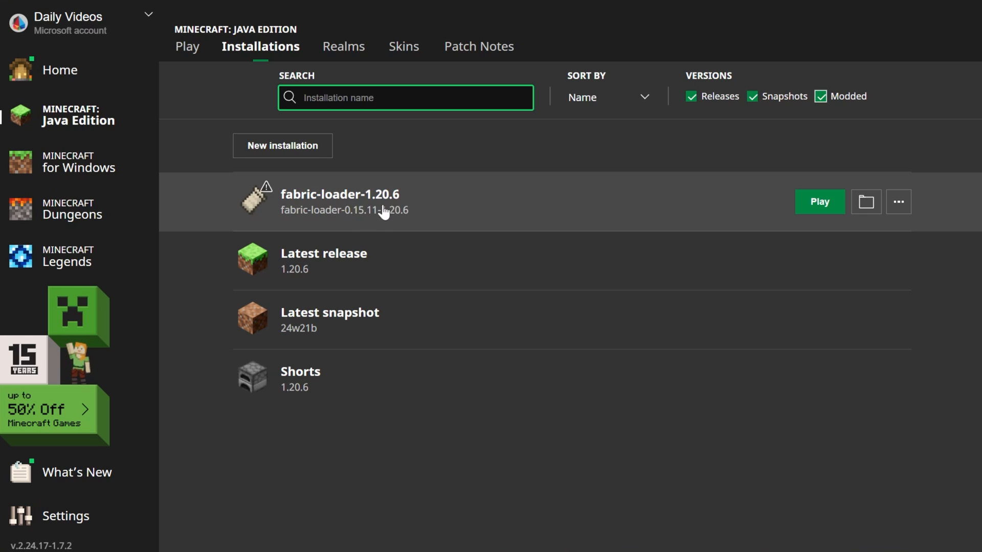
Create a new installation named SimpleGameHosting.com running fabric-loader-0.15.11-1.20.6
{"action": "left_click", "coordinate": [282, 145]}
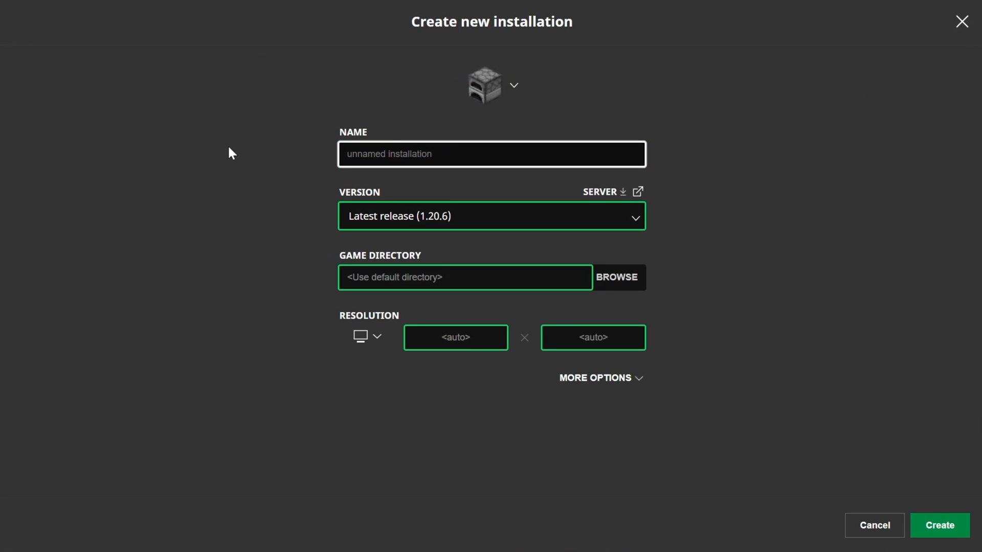
{"action": "type", "text": "SimpleGameHOst"}
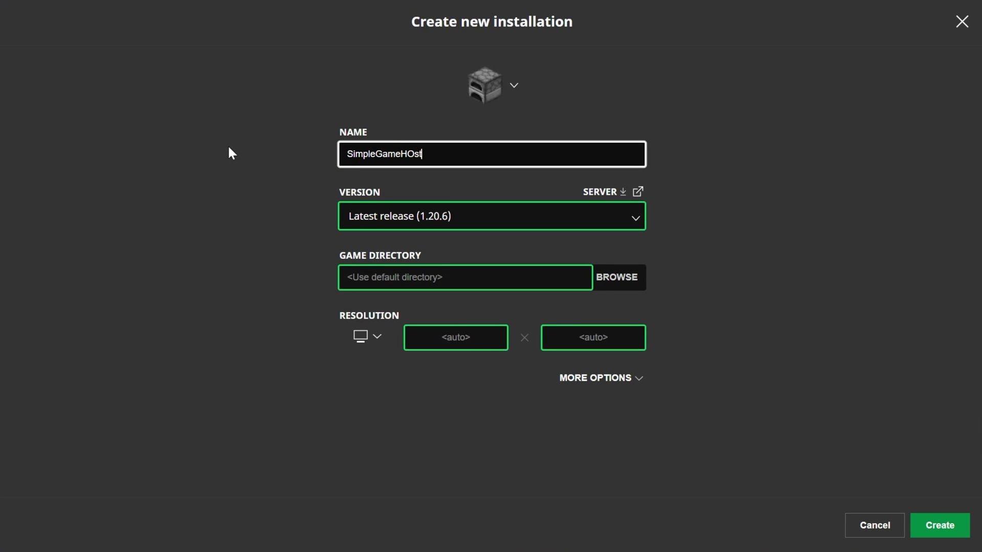
{"action": "type", "text": "SimpleGameHosting."}
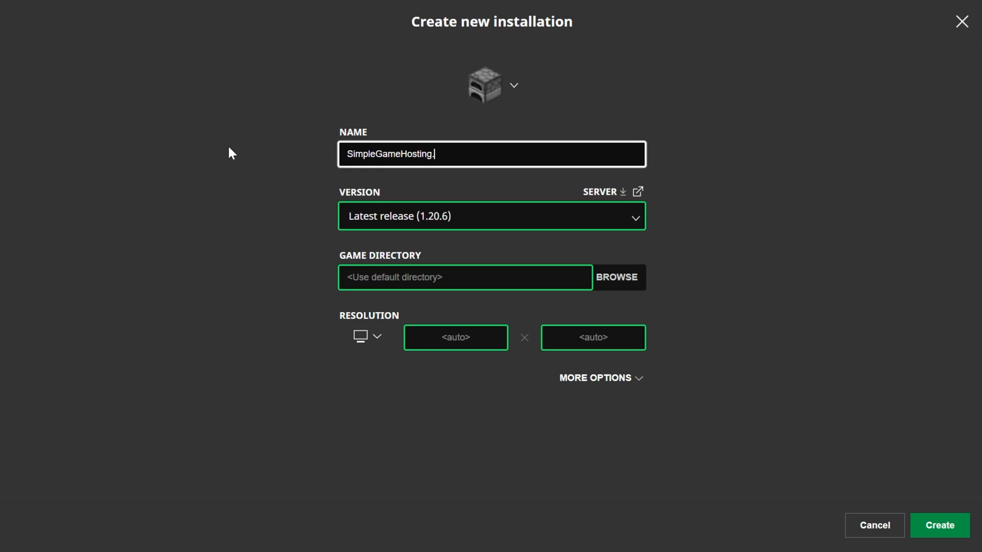
{"action": "type", "text": "com"}
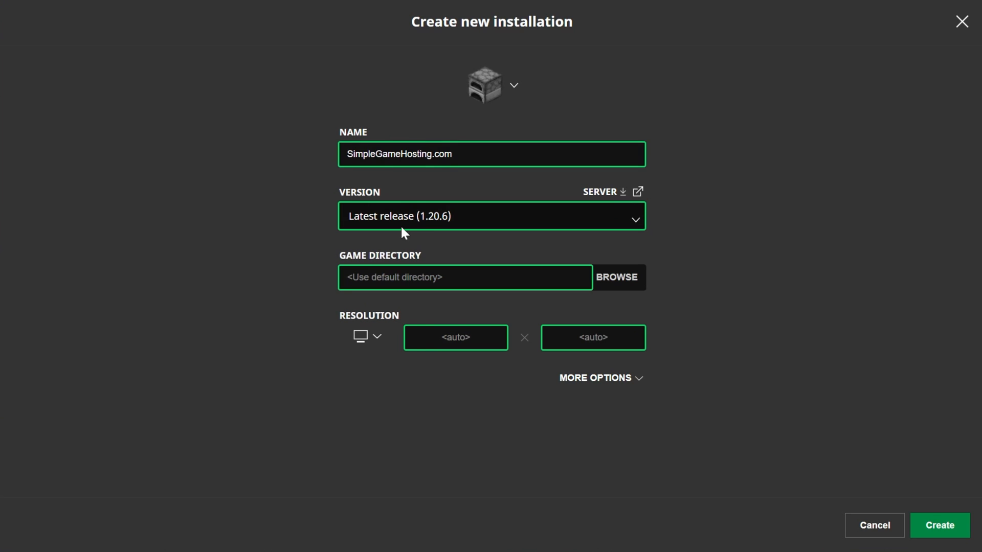
{"action": "left_click", "coordinate": [492, 215]}
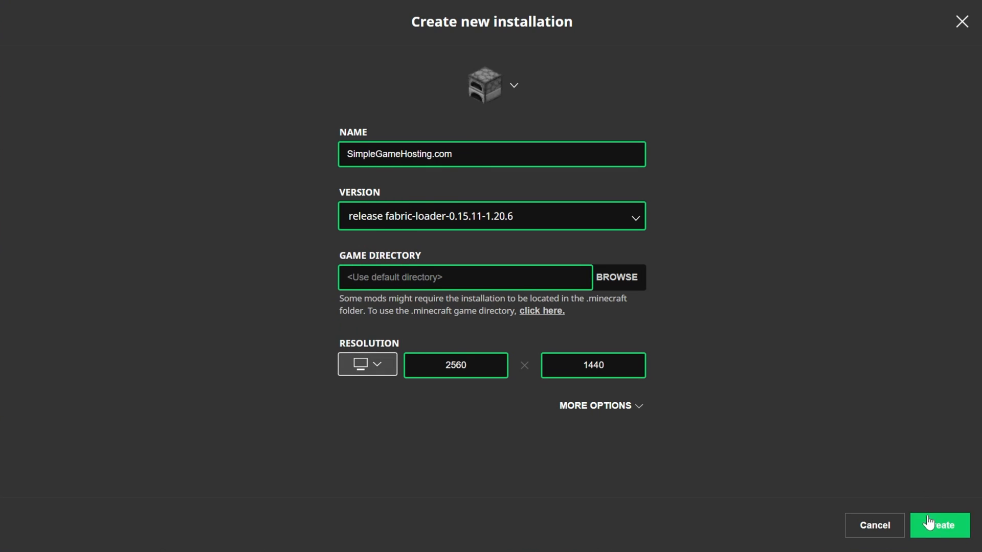
{"action": "left_click", "coordinate": [940, 526]}
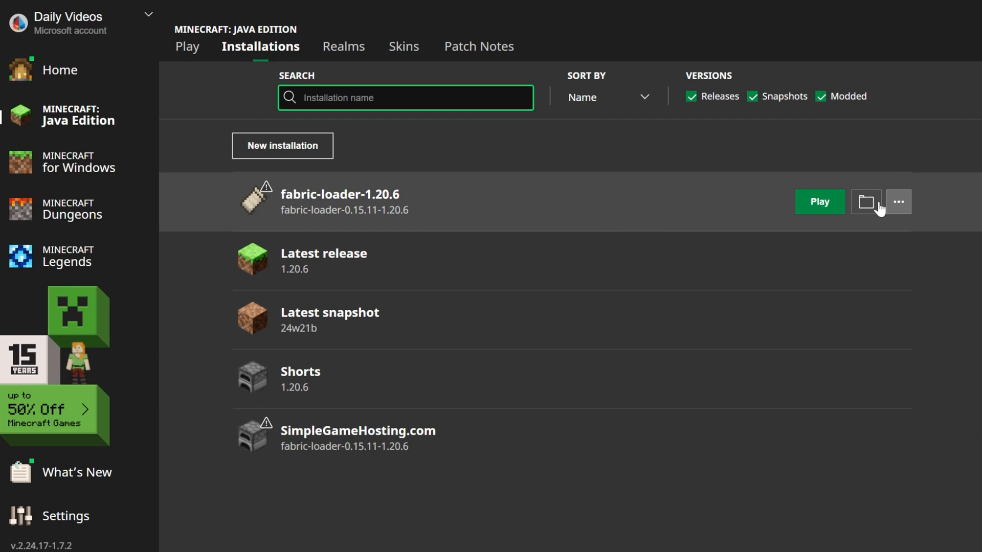
From the installation's game folder, name the folder 'mods', verify Essential-fabric_1-20-6.jar inside, and close Explorer
{"action": "left_click", "coordinate": [865, 201]}
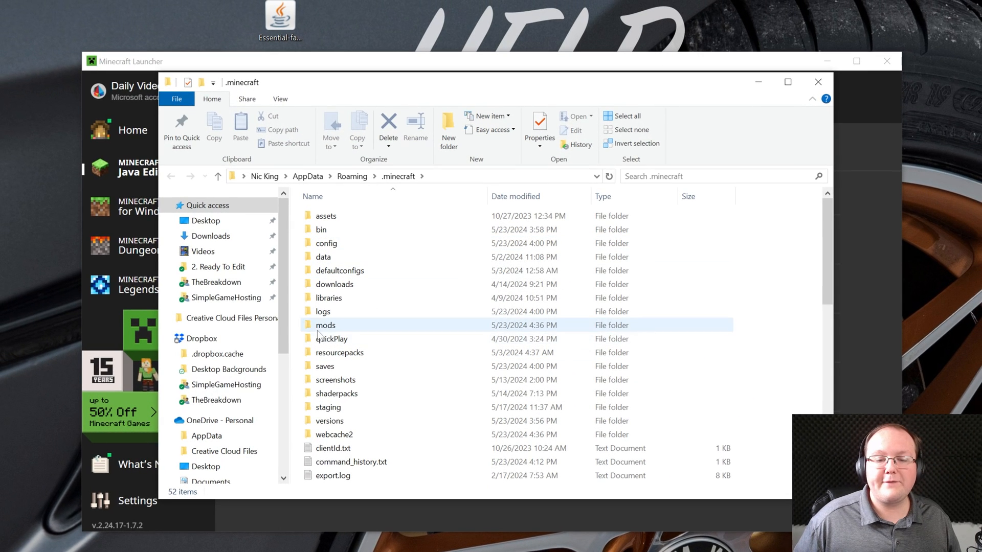
{"action": "left_click", "coordinate": [325, 325]}
{"action": "type", "text": "m"}
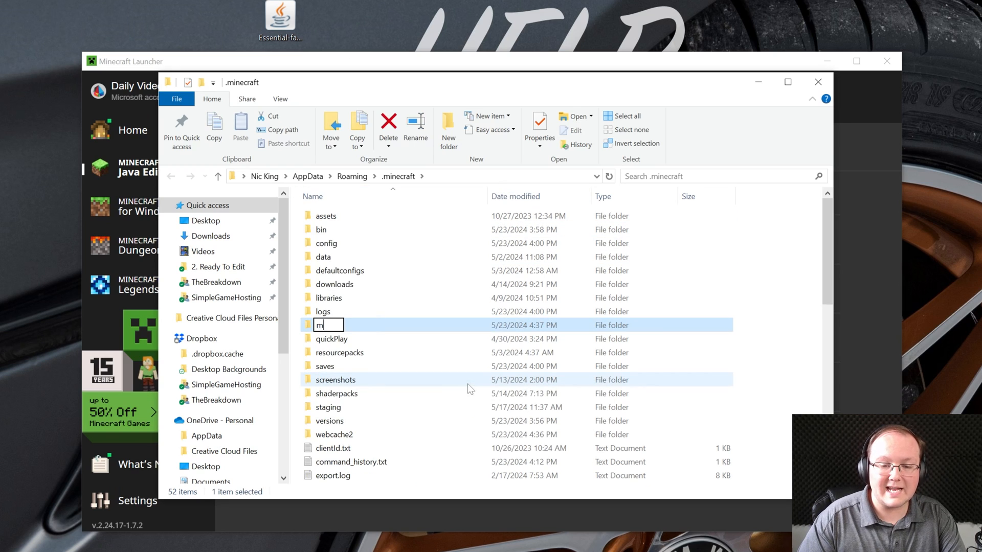
{"action": "type", "text": "ods"}
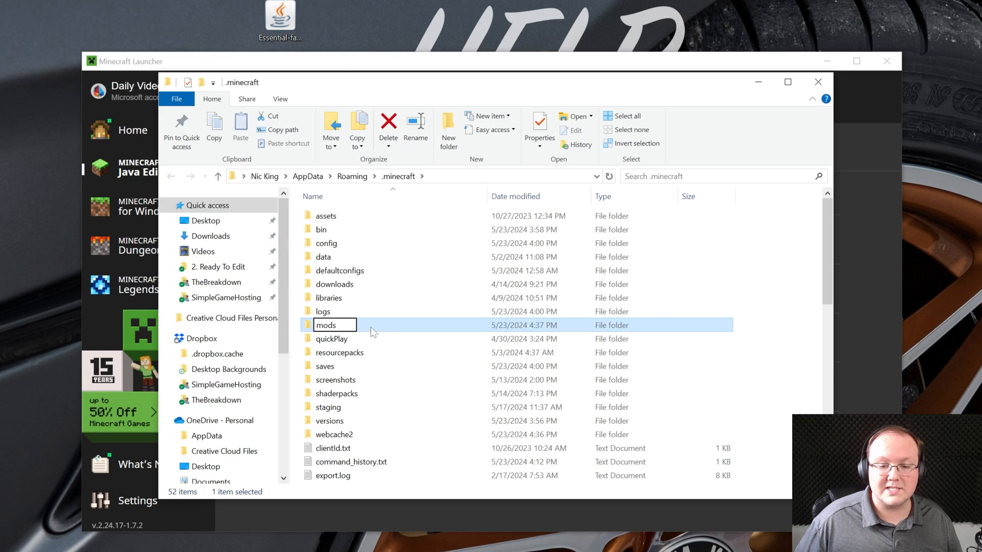
{"action": "double_click", "coordinate": [327, 325]}
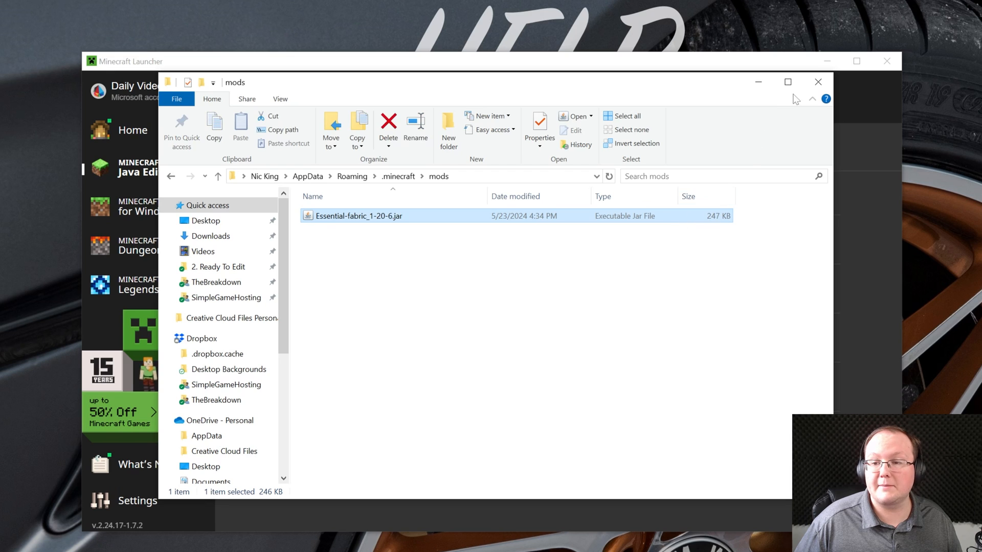
{"action": "mouse_move", "coordinate": [817, 82]}
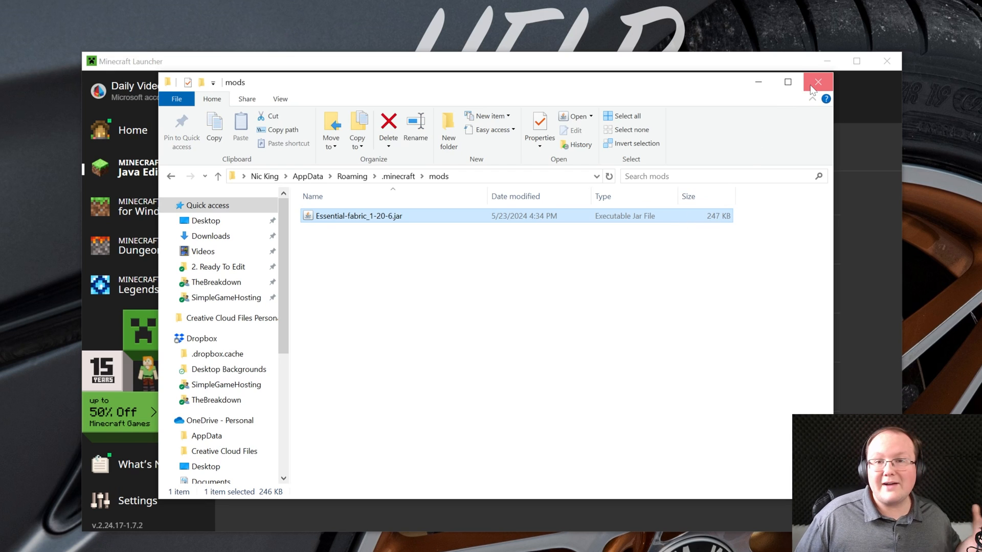
{"action": "left_click", "coordinate": [817, 82]}
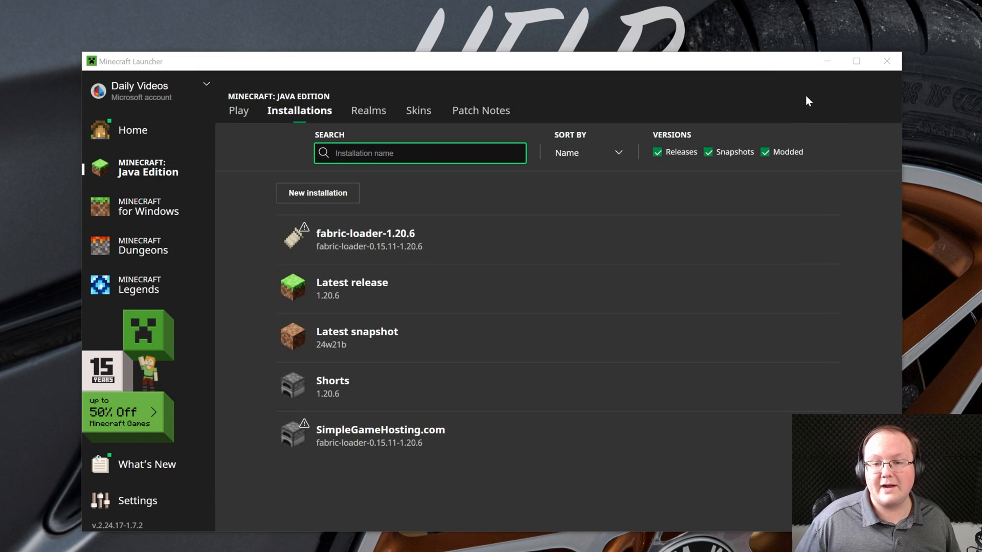
{"action": "mouse_move", "coordinate": [547, 261]}
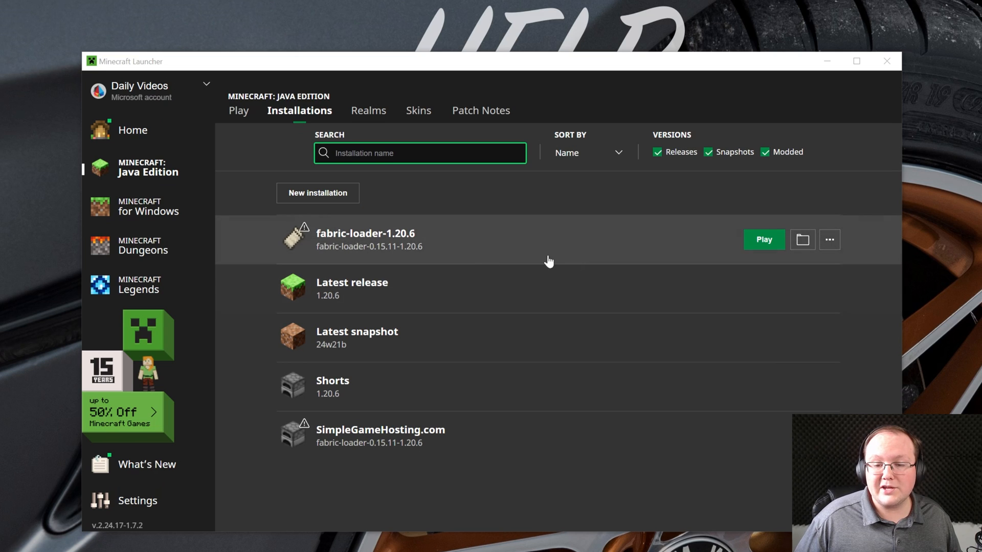
Play the fabric-loader-1.20.6 installation and accept the modded-game warning to launch Minecraft
{"action": "left_click", "coordinate": [764, 240]}
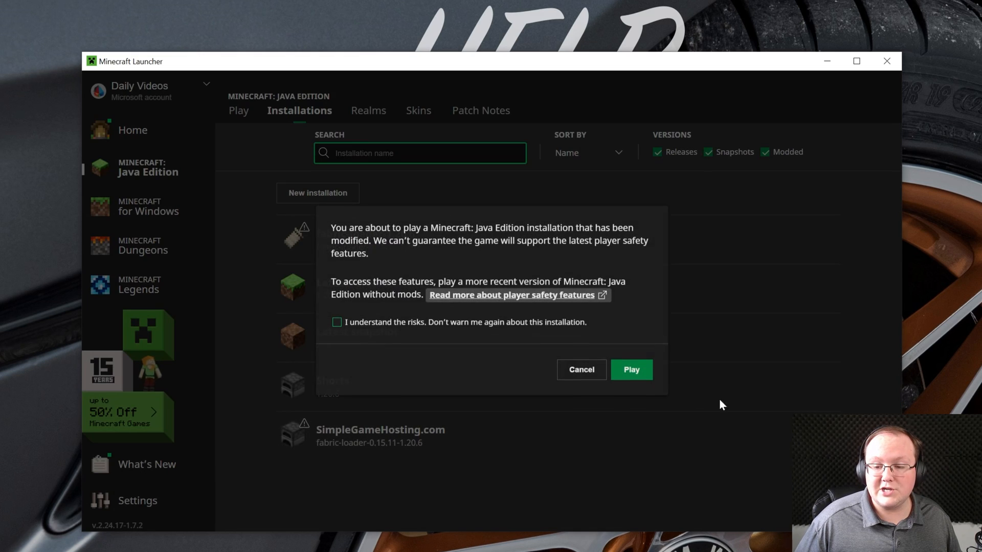
{"action": "left_click", "coordinate": [632, 370]}
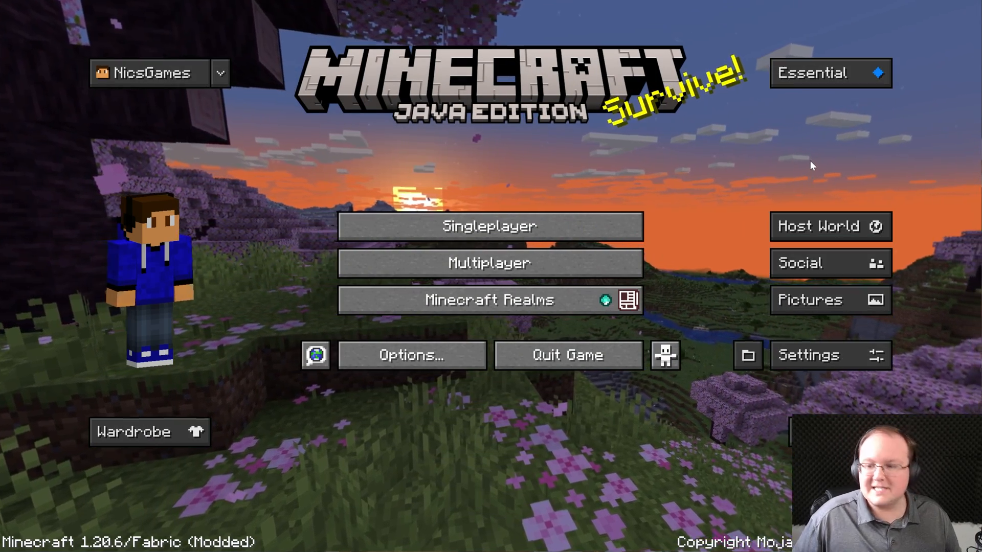
Accept Essential's Terms of Service and reach the Social screen with announcements and friends
{"action": "left_click", "coordinate": [830, 74]}
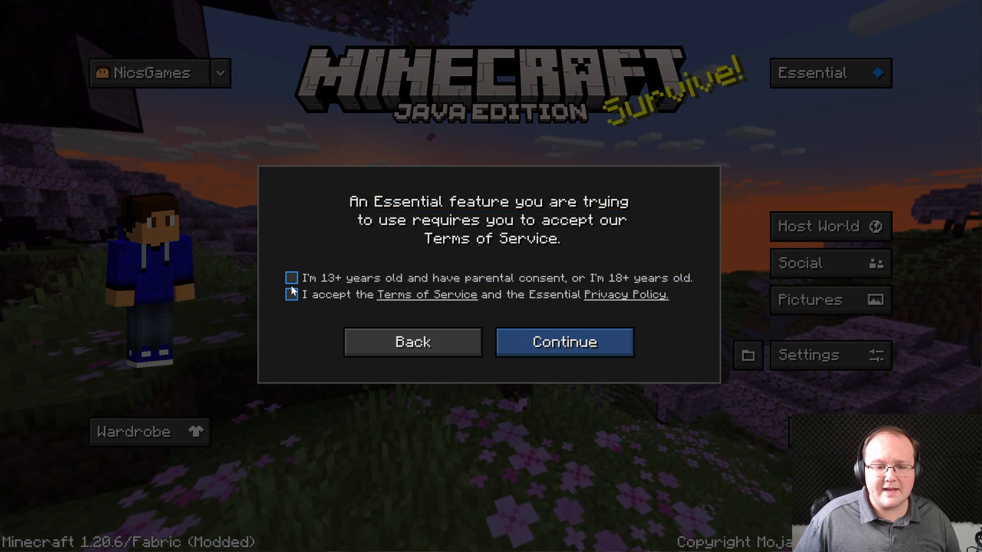
{"action": "left_click", "coordinate": [564, 342]}
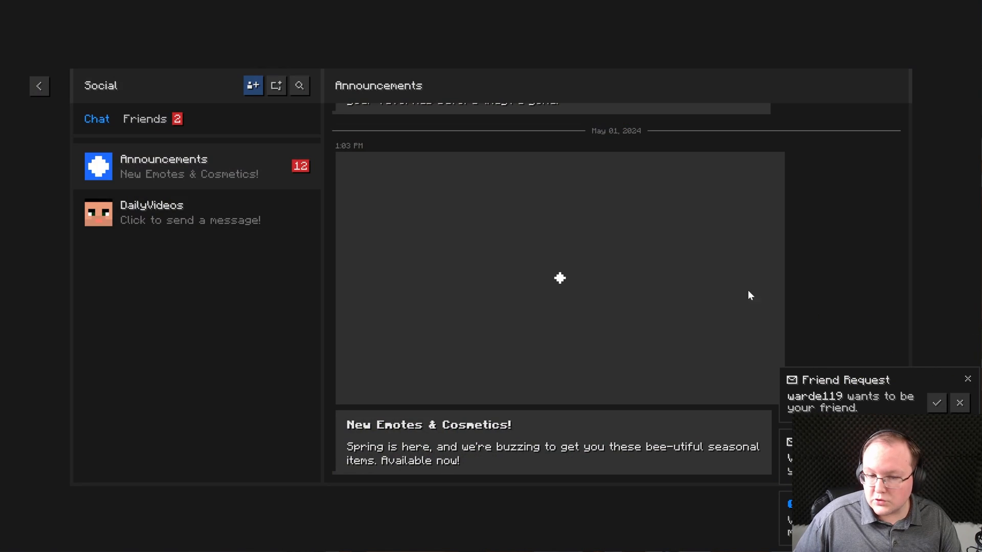
{"action": "left_click", "coordinate": [145, 119]}
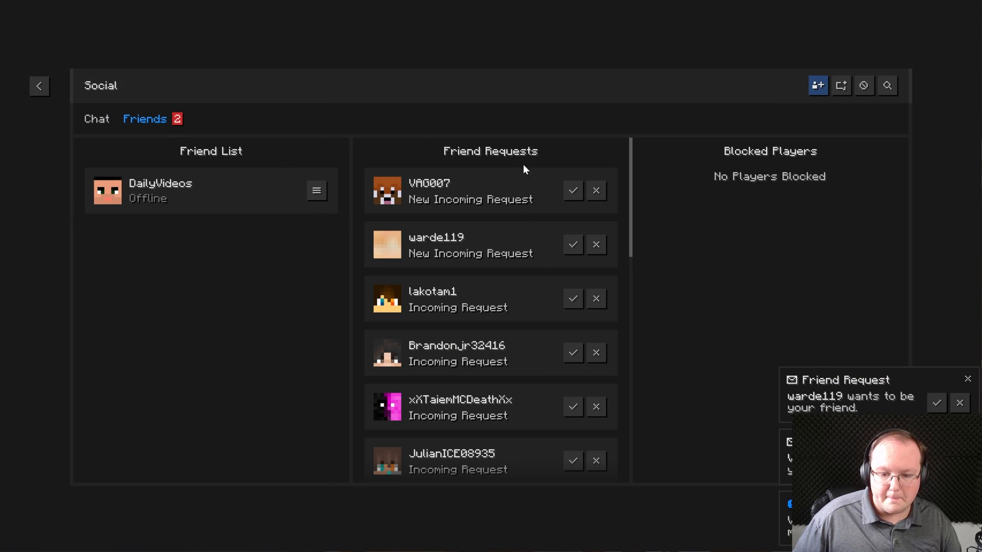
{"action": "left_click", "coordinate": [97, 118]}
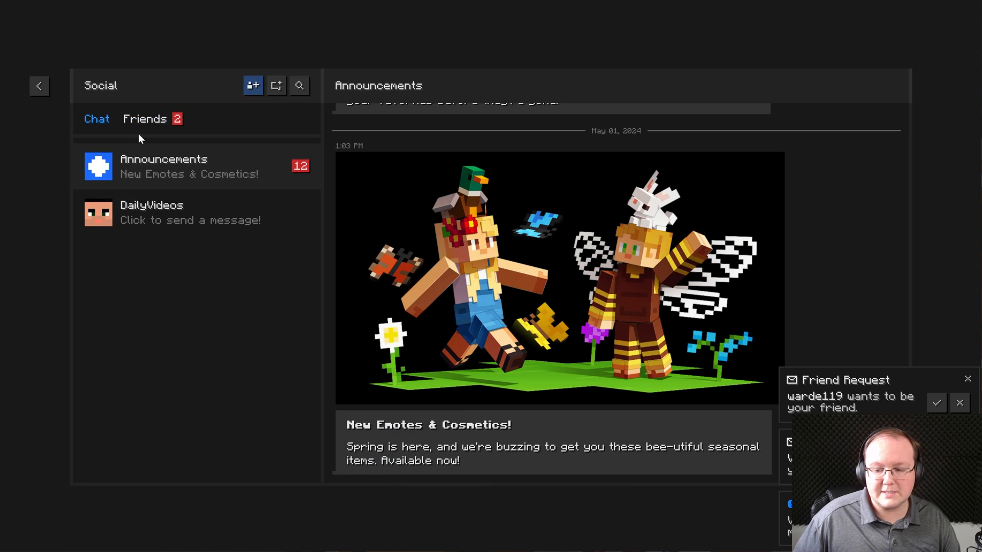